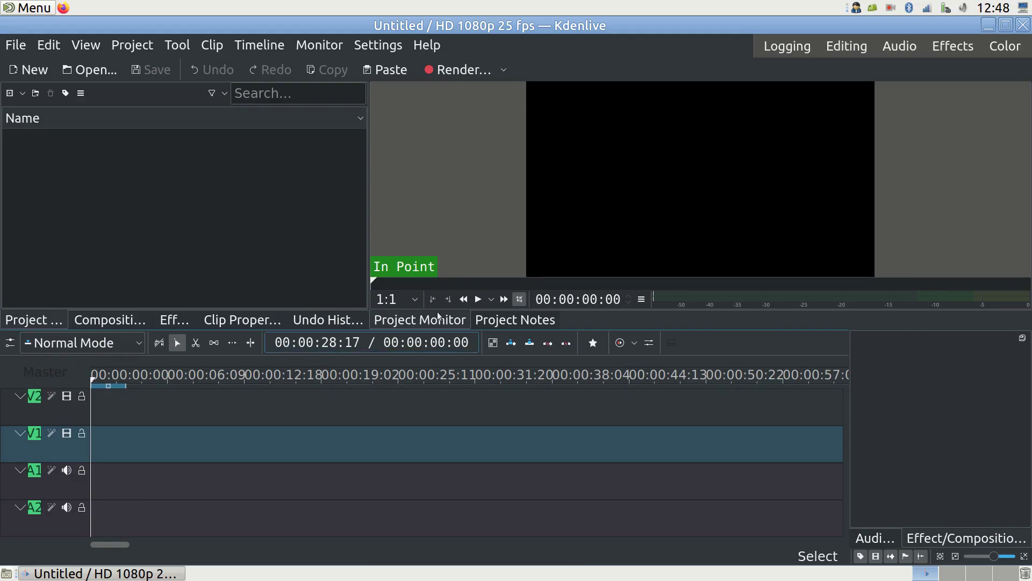
# - Check the Kdenlive version information, then list the panels available to show or hide
pyautogui.click(426, 45)
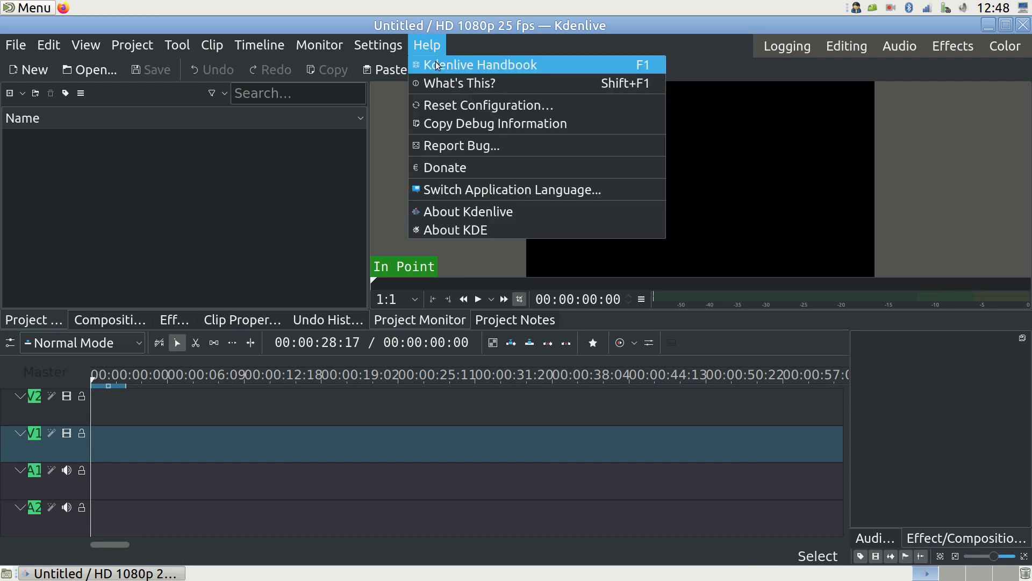
pyautogui.click(468, 212)
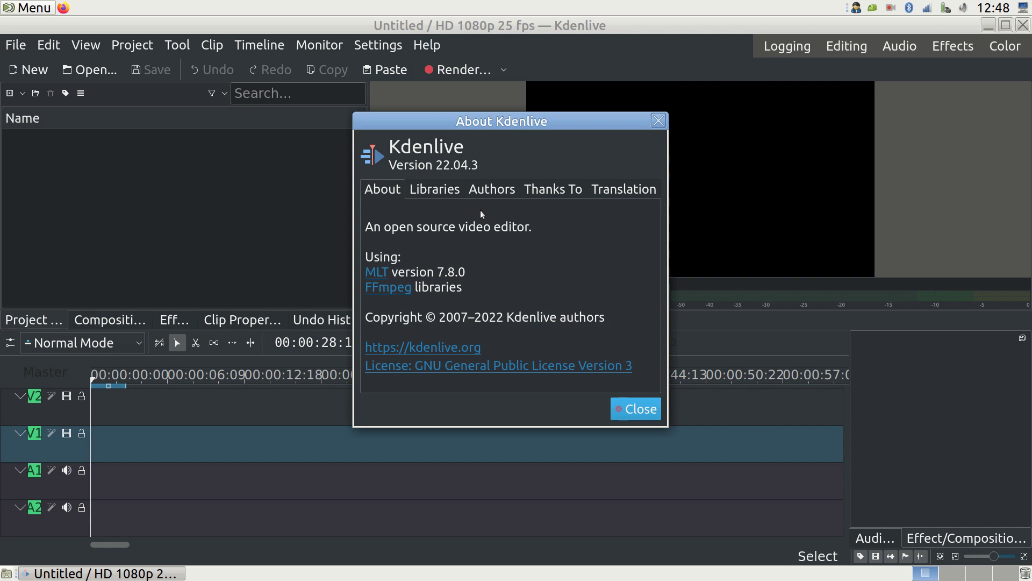
pyautogui.click(635, 409)
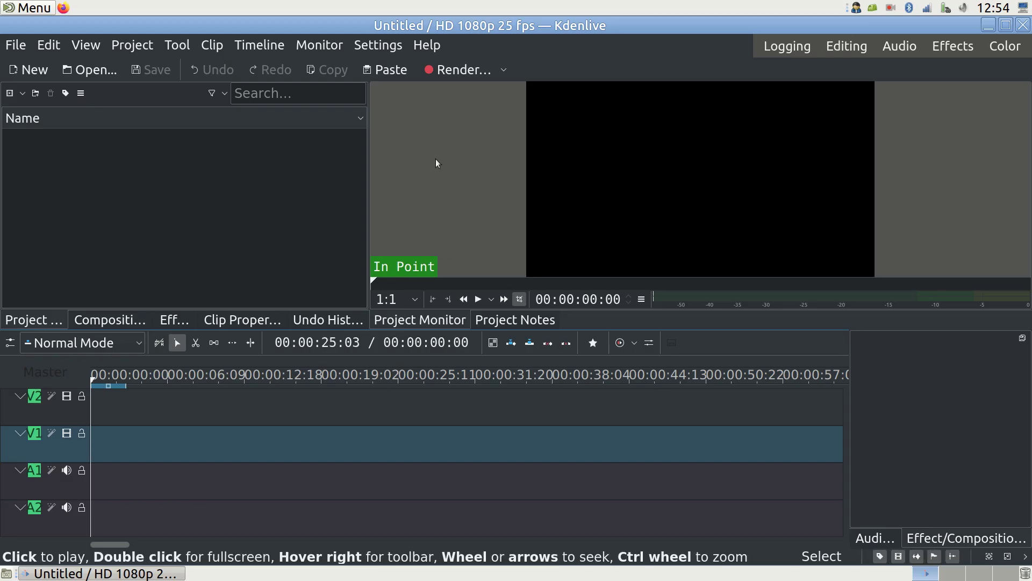
pyautogui.moveTo(259, 45)
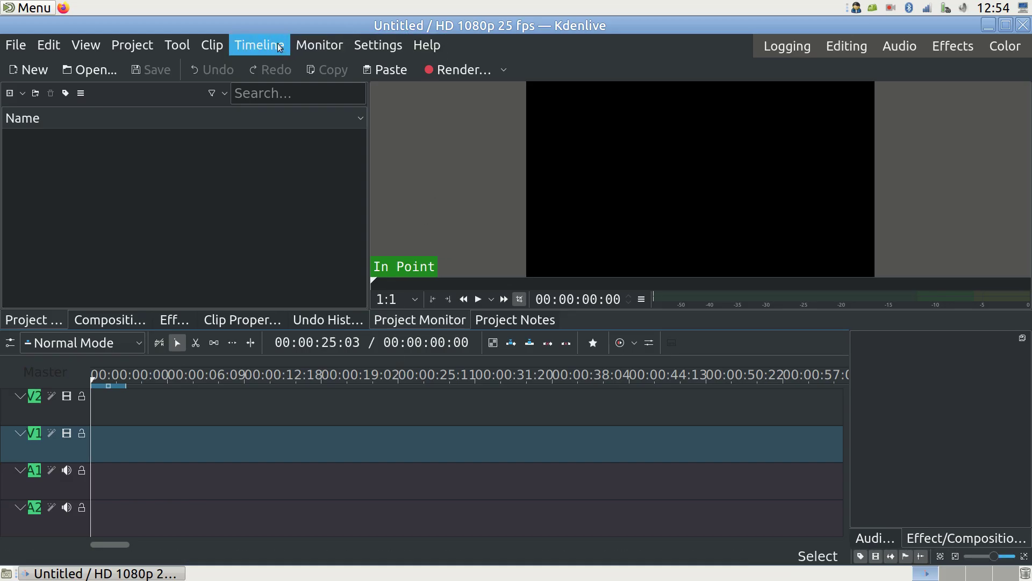
pyautogui.moveTo(85, 45)
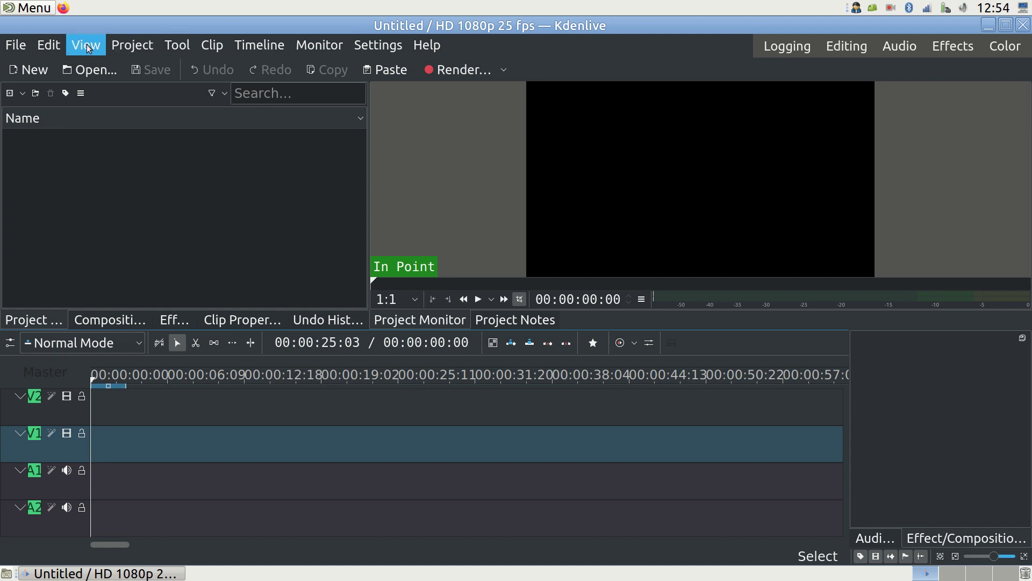
pyautogui.moveTo(16, 45)
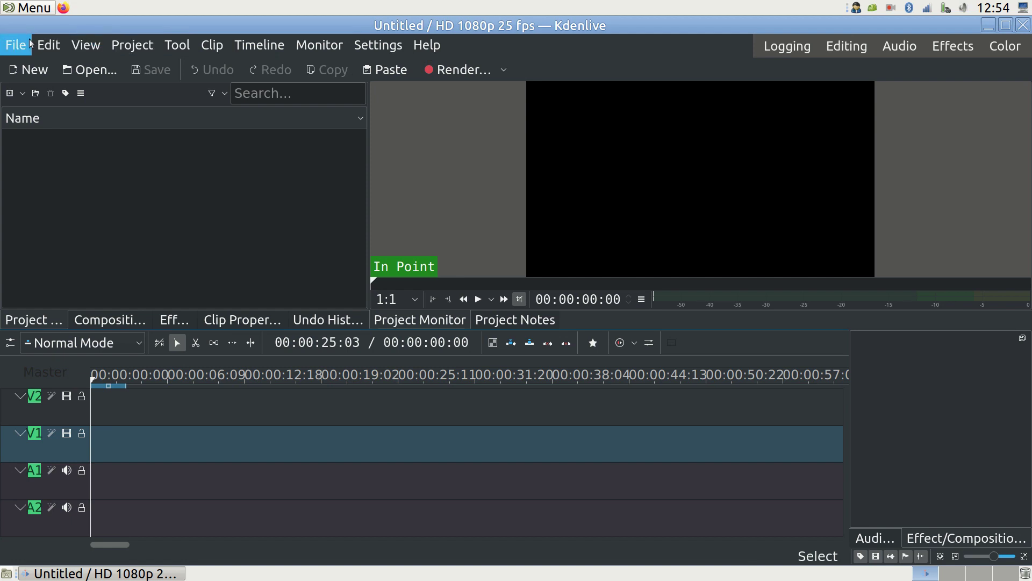
pyautogui.moveTo(85, 46)
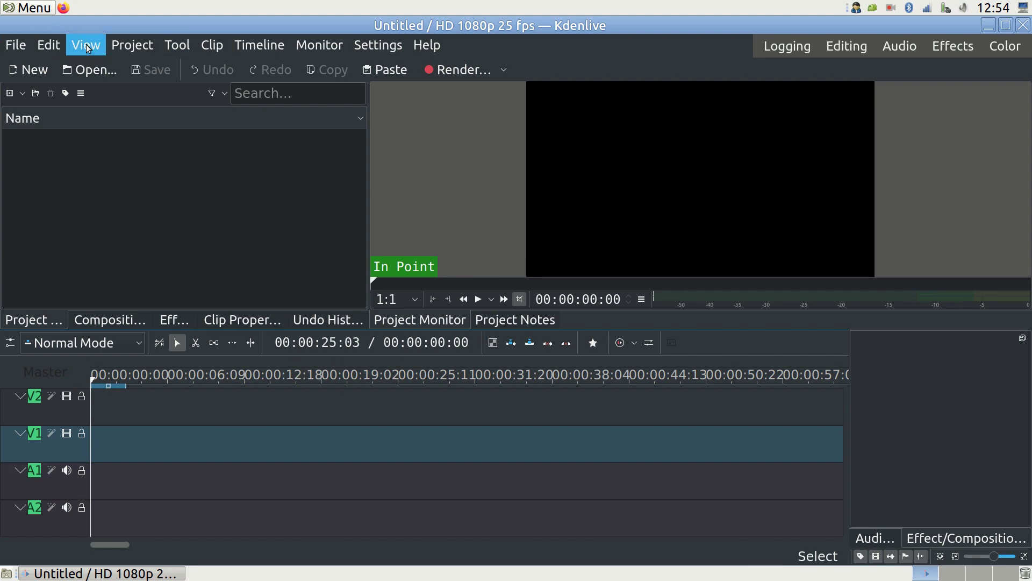
pyautogui.click(83, 46)
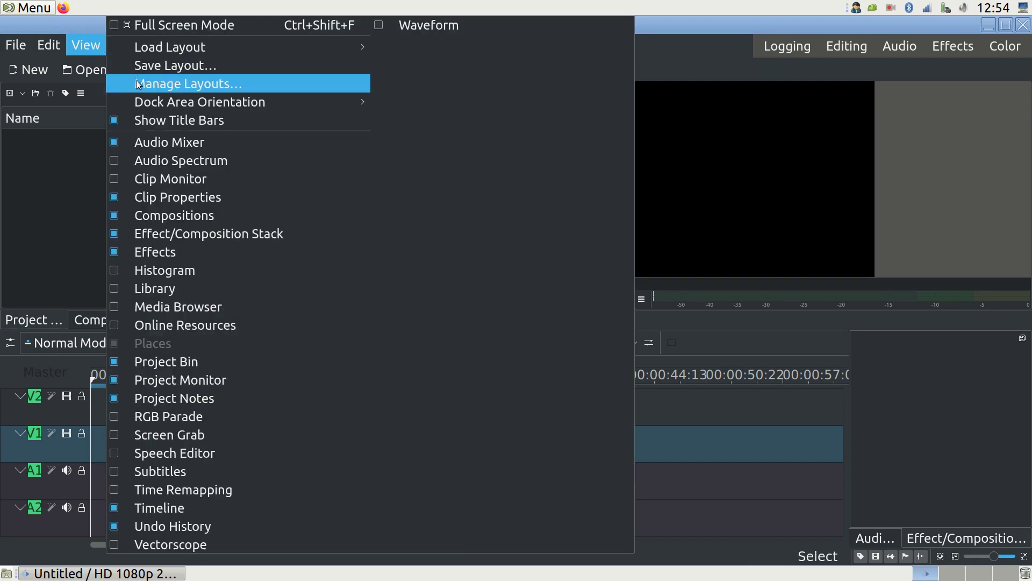
pyautogui.moveTo(170, 178)
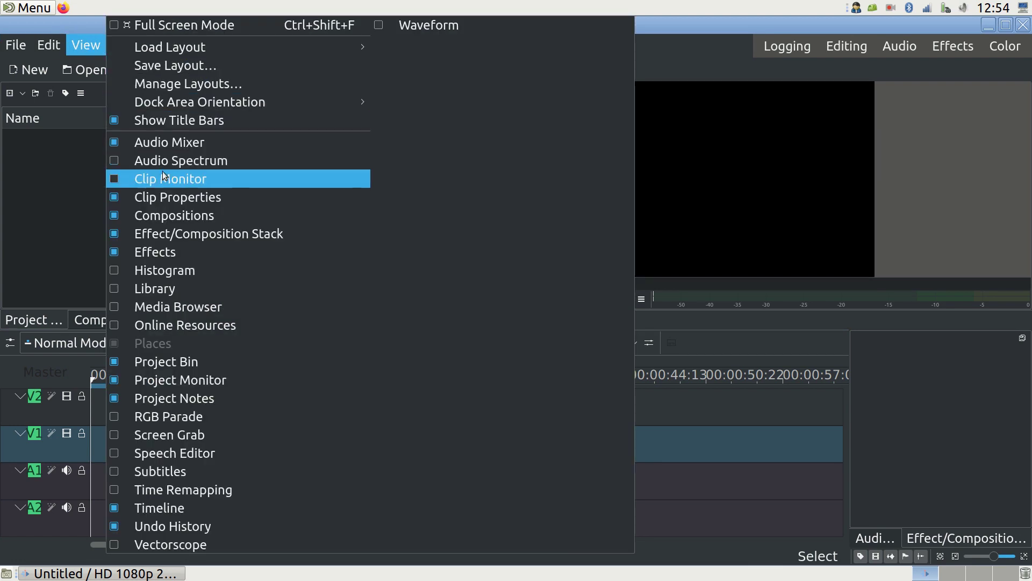
pyautogui.moveTo(175, 257)
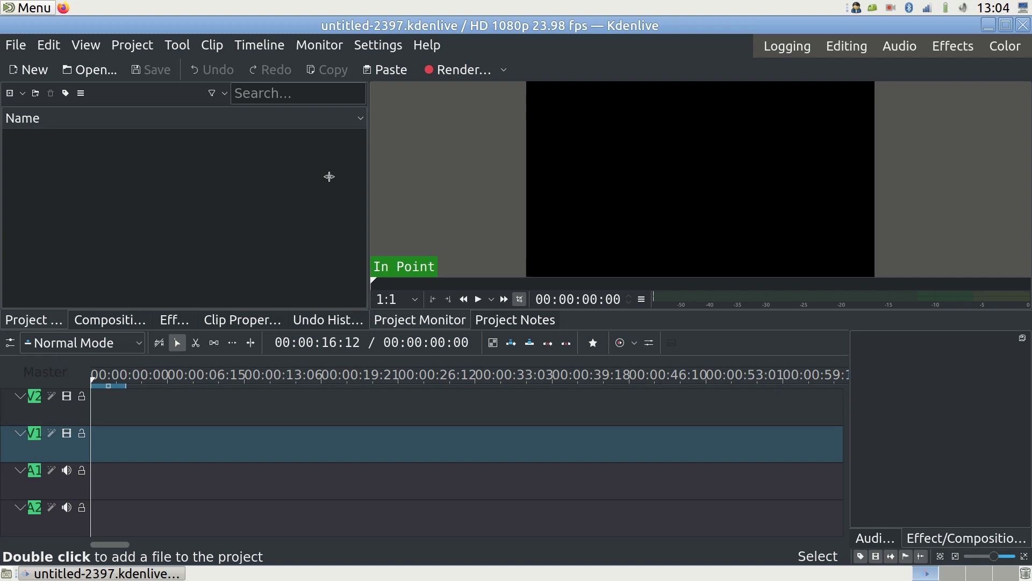
# - Set the project profile to 1920x1080 at 23.98 fps and confirm the irreversible change
pyautogui.click(131, 45)
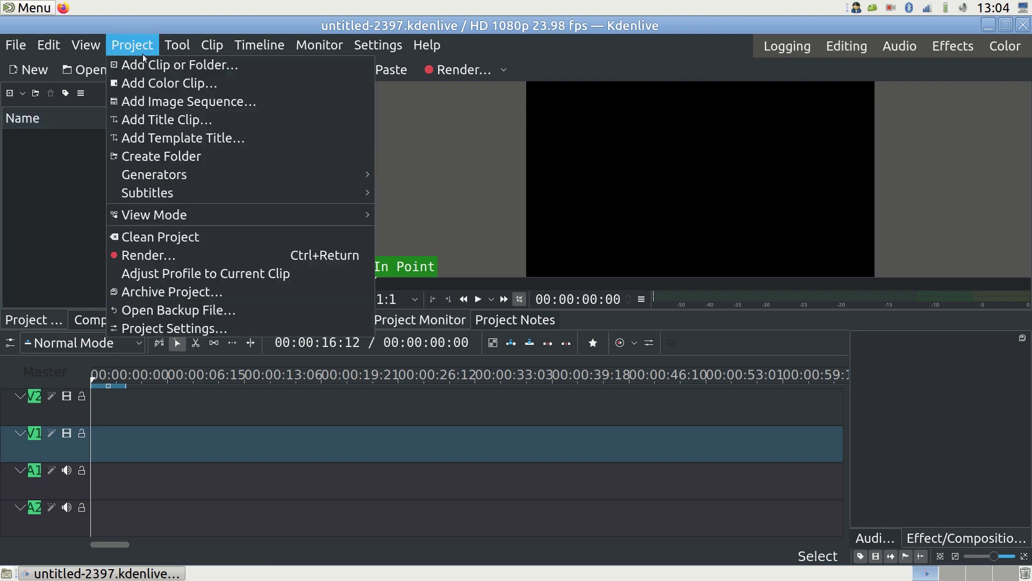
pyautogui.moveTo(174, 328)
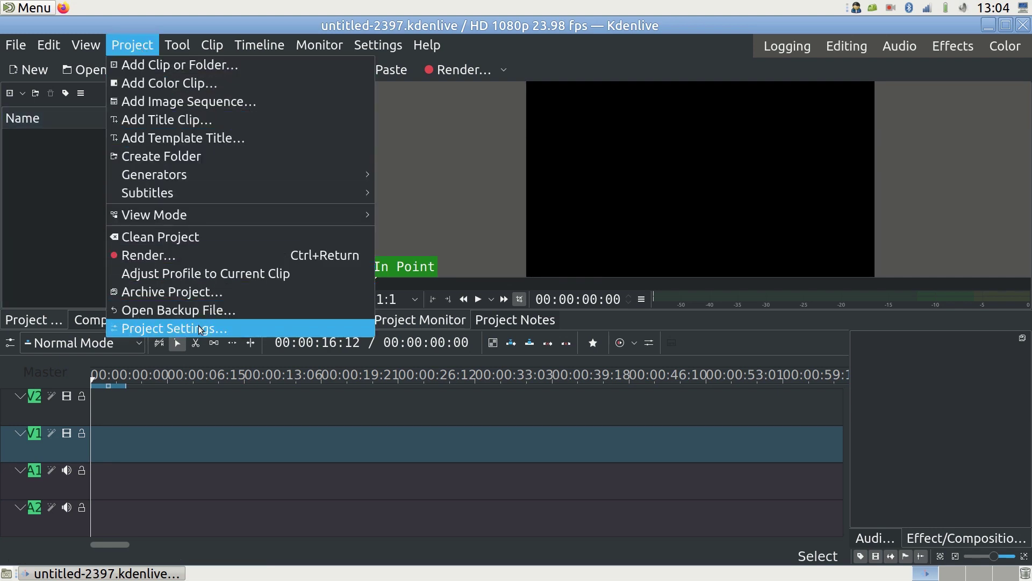
pyautogui.click(173, 328)
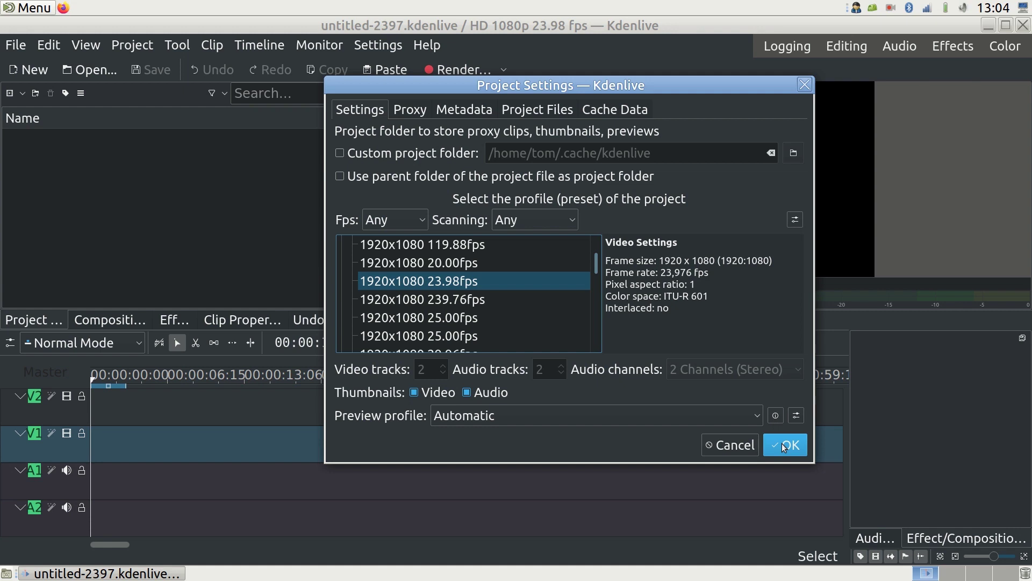
pyautogui.click(784, 444)
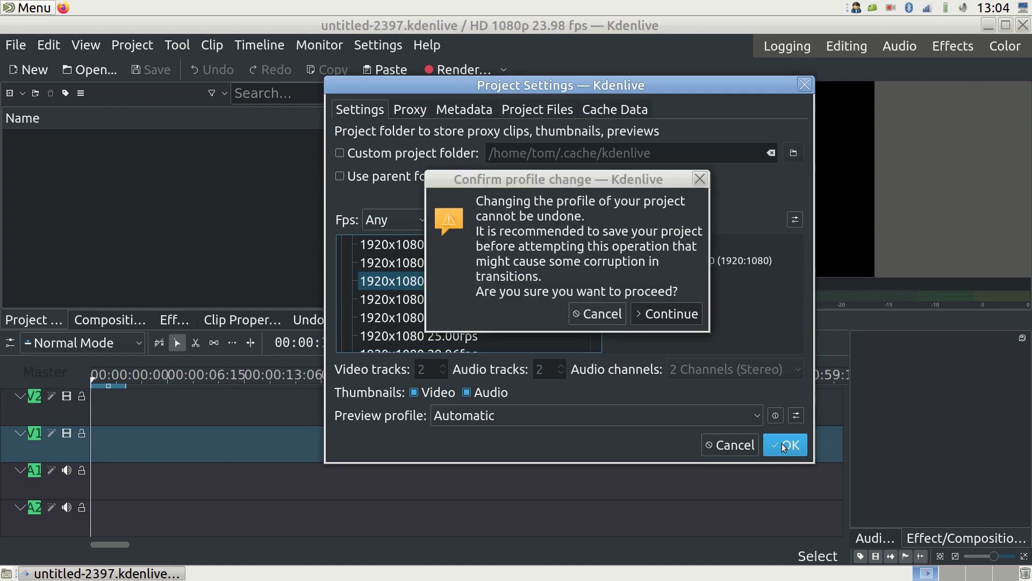
pyautogui.click(665, 314)
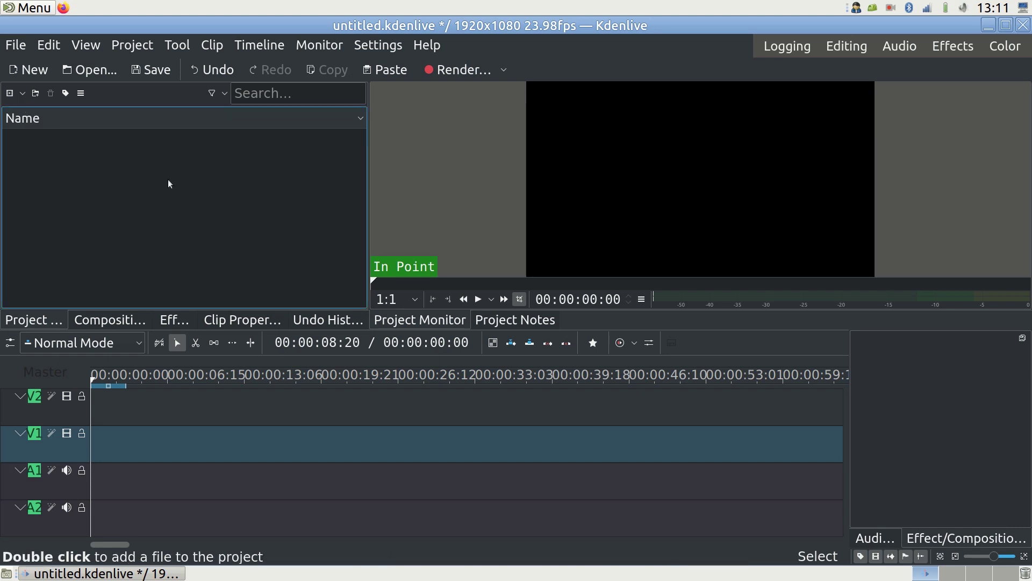
# - Add the 267 JPG images as an image sequence with 00:00:00:01 frame duration
pyautogui.click(10, 93)
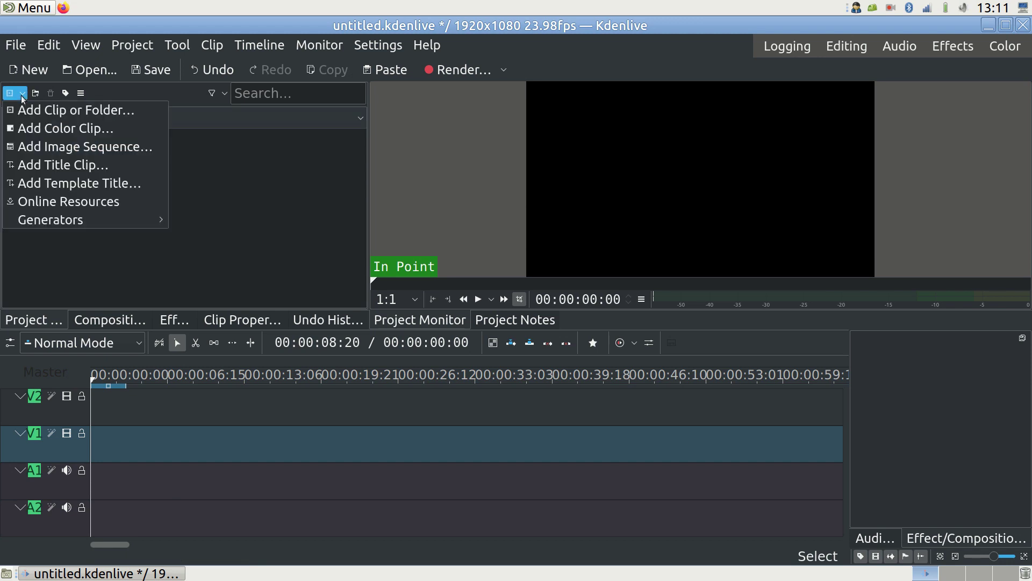
pyautogui.moveTo(84, 146)
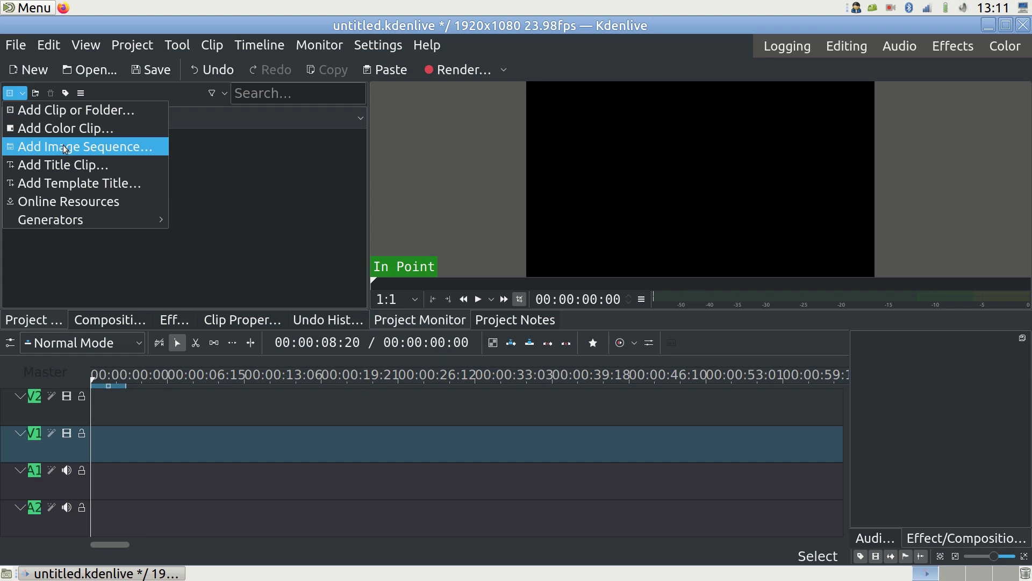
pyautogui.click(84, 146)
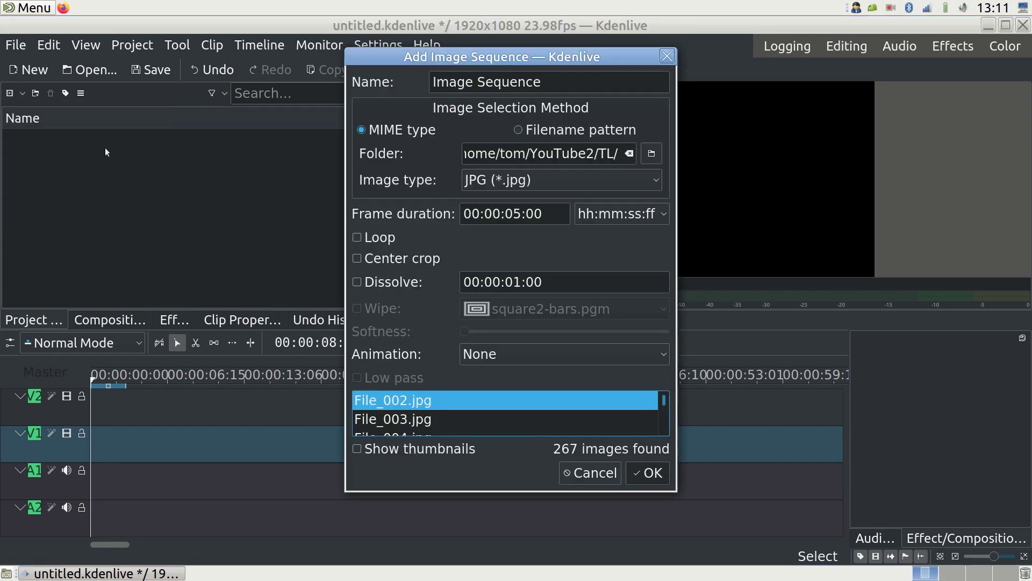
pyautogui.click(546, 154)
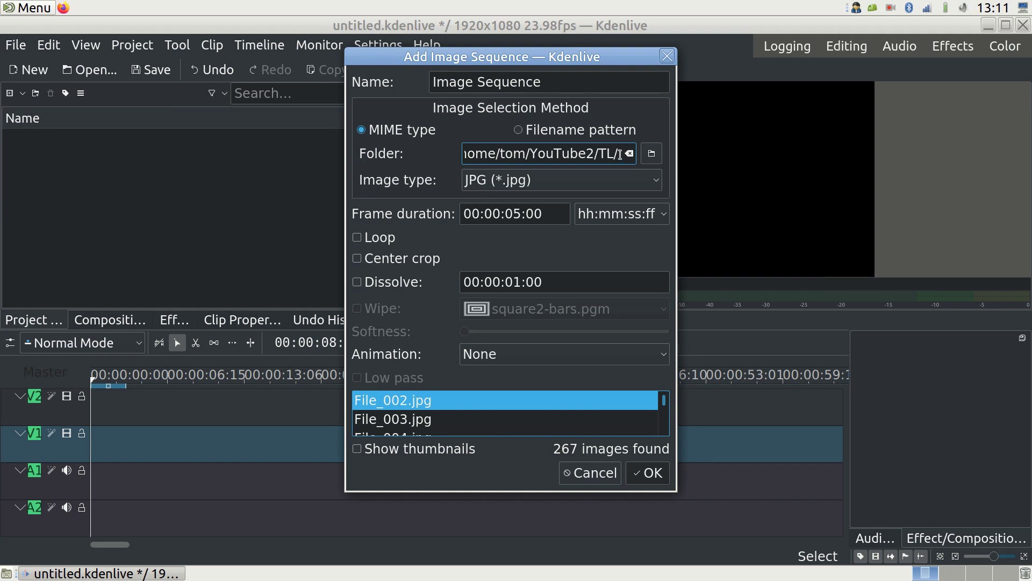
pyautogui.click(514, 213)
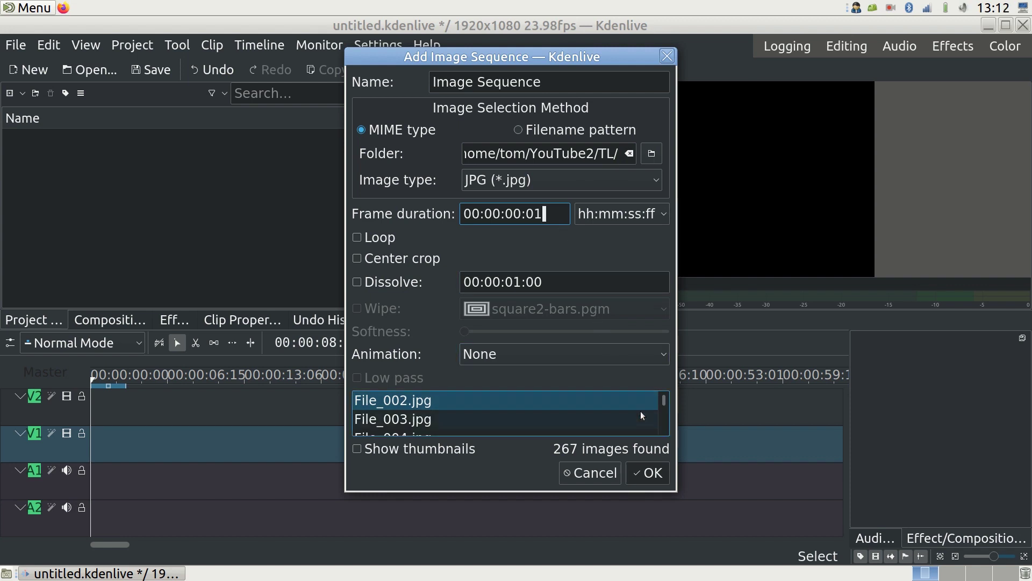
pyautogui.click(646, 473)
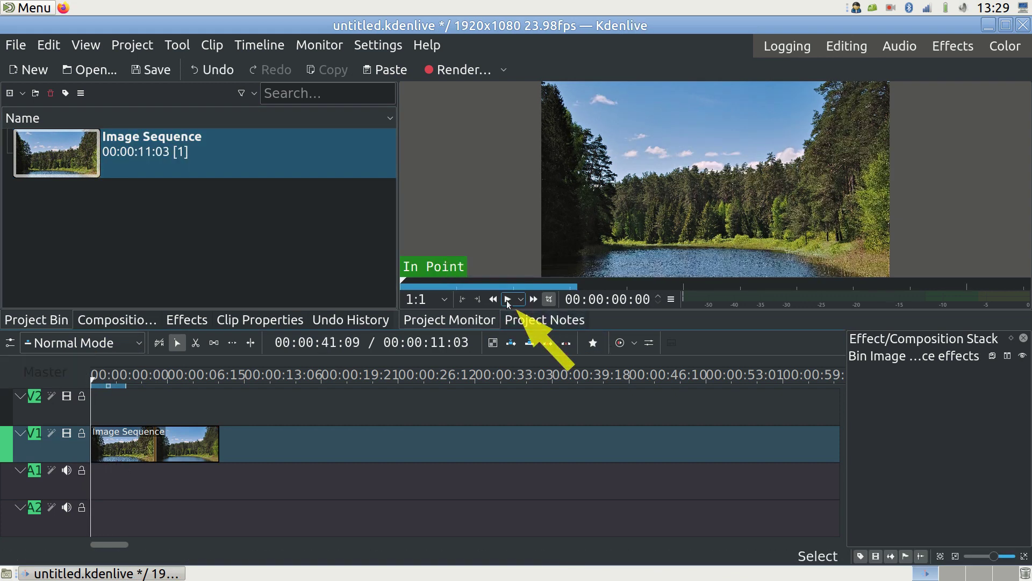
# - Play the image sequence on V1 in the Project Monitor to about 6.5 s, then pause
pyautogui.click(509, 300)
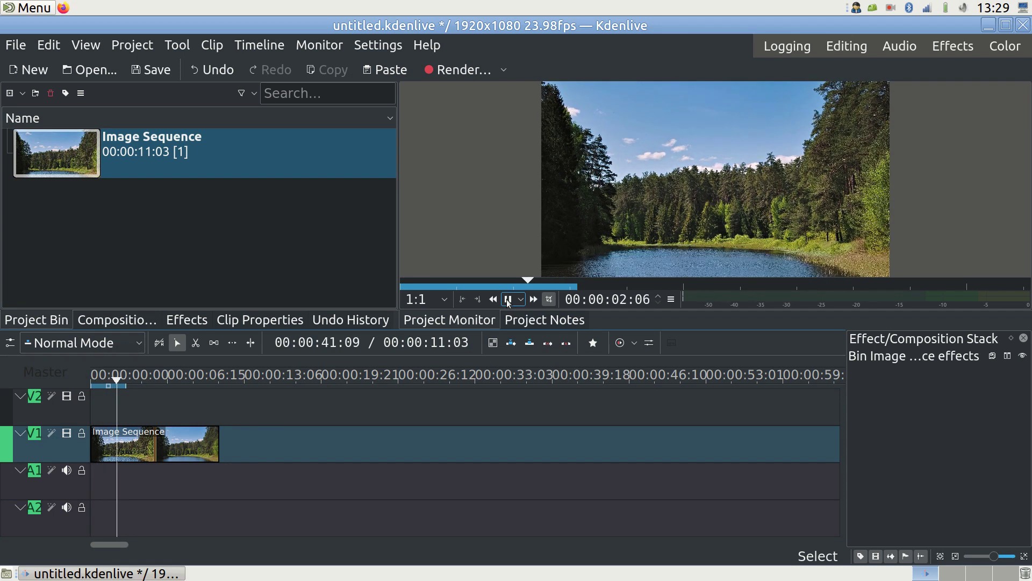
pyautogui.click(506, 300)
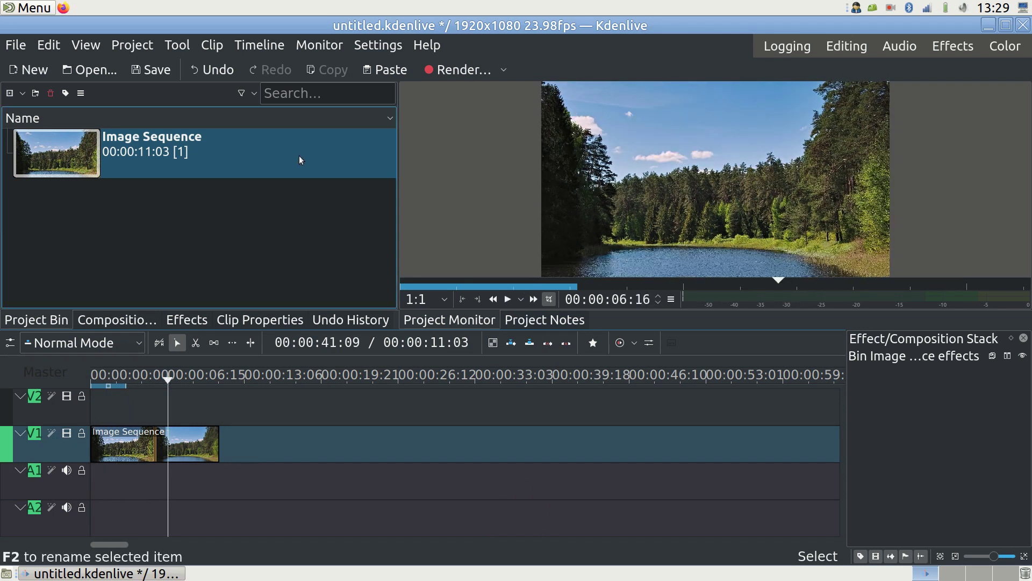
# - Bring up the render settings from the Project menu and close them without rendering
pyautogui.click(131, 44)
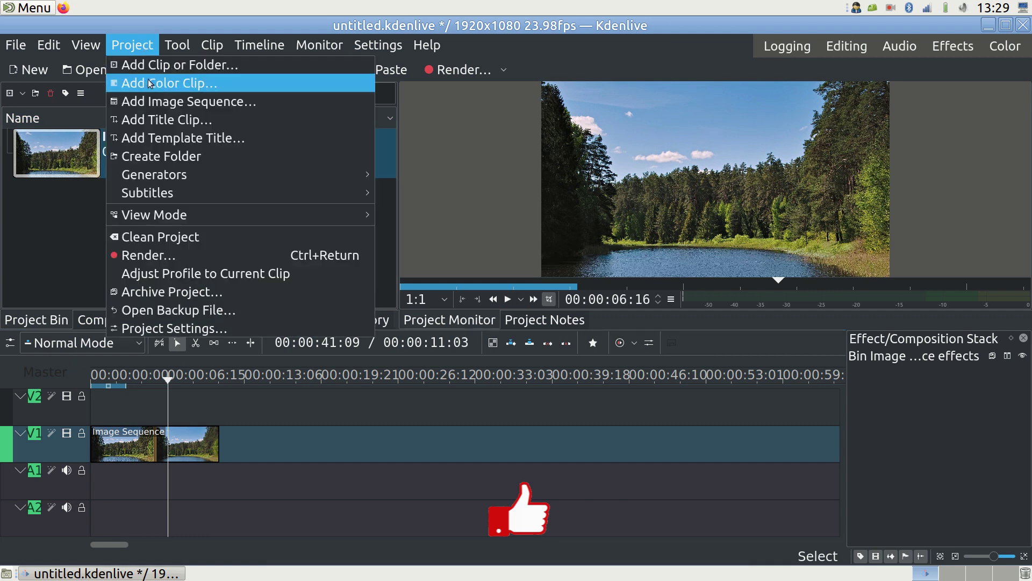
pyautogui.click(148, 256)
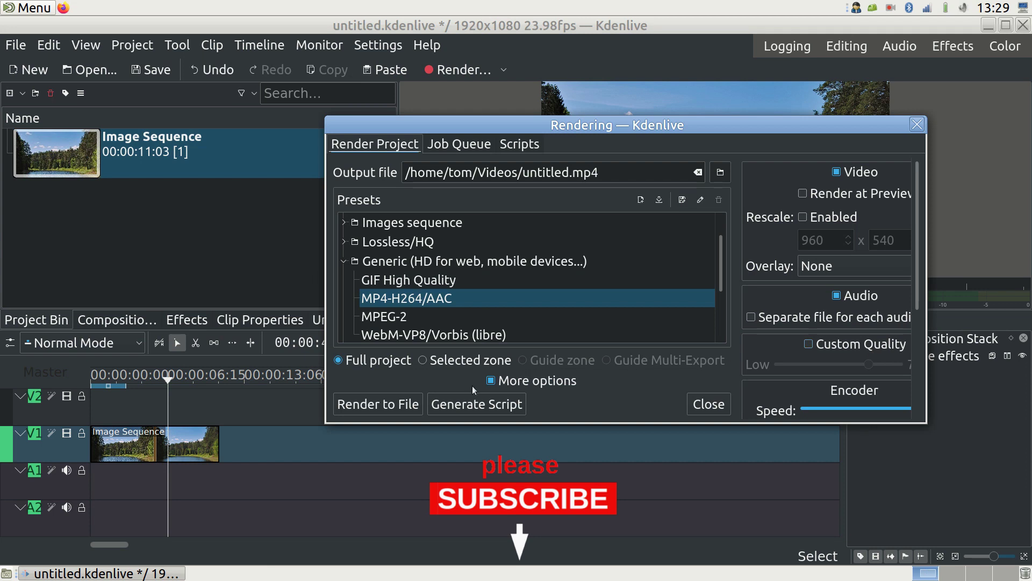
pyautogui.click(707, 403)
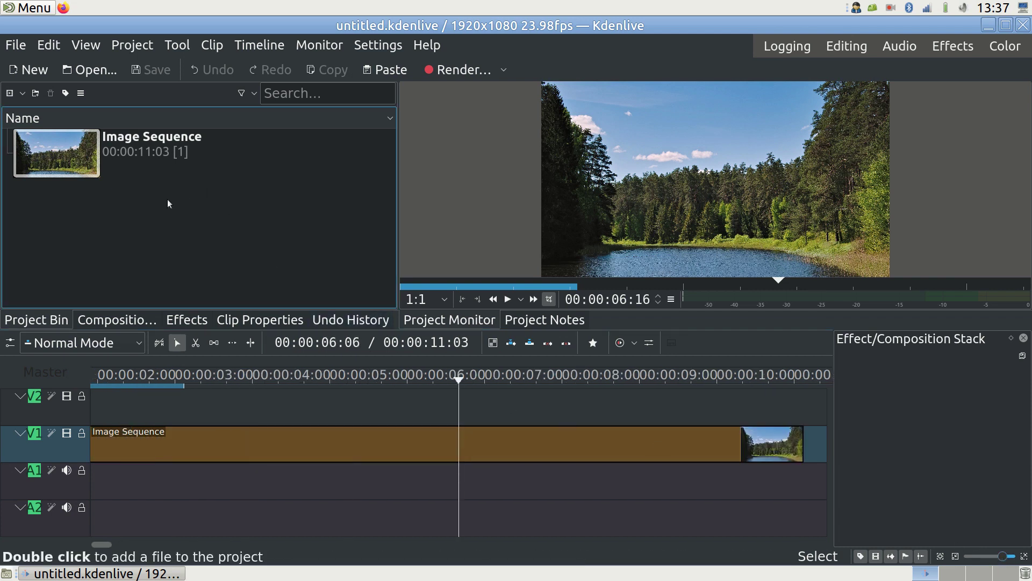
# - Find 'transf' in the Effects list and apply the Transform effect to the clip
pyautogui.click(186, 319)
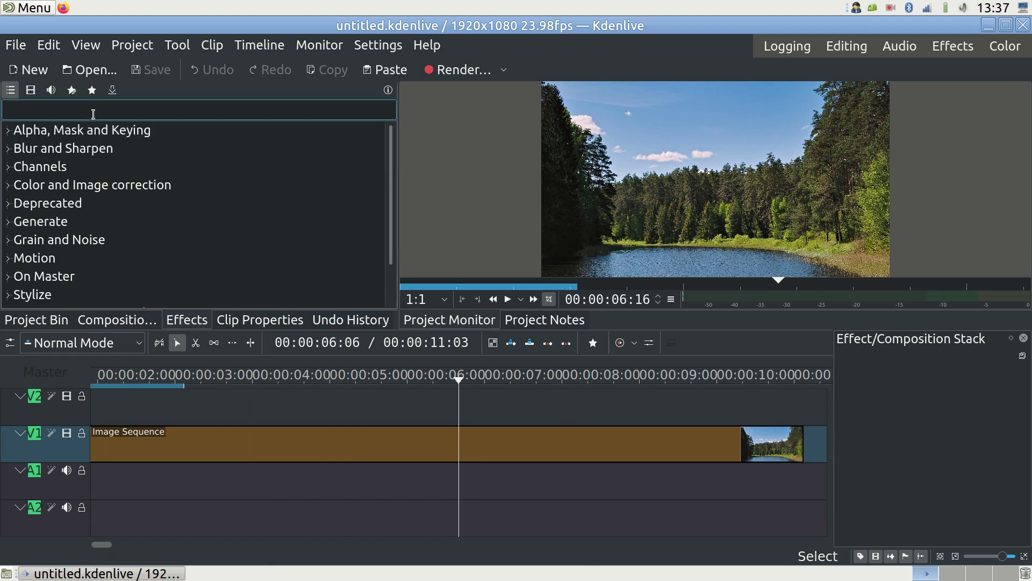
pyautogui.write('transform')
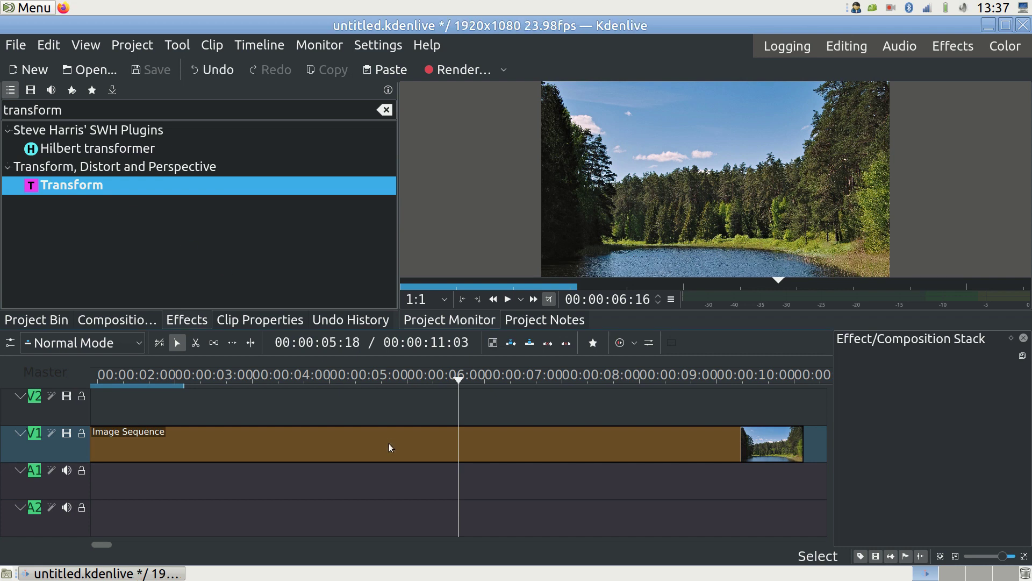
pyautogui.doubleClick(71, 185)
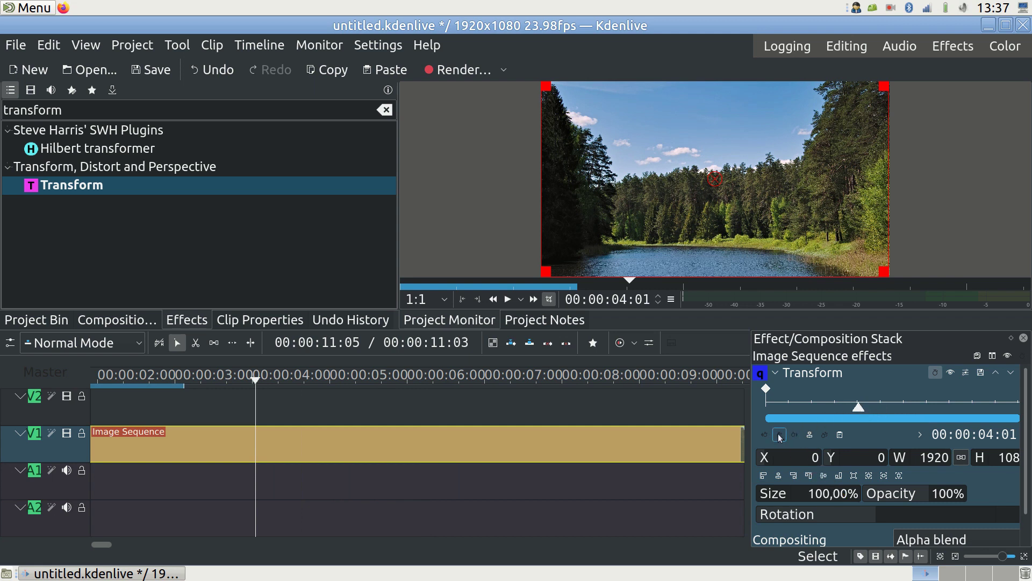
pyautogui.moveTo(780, 434)
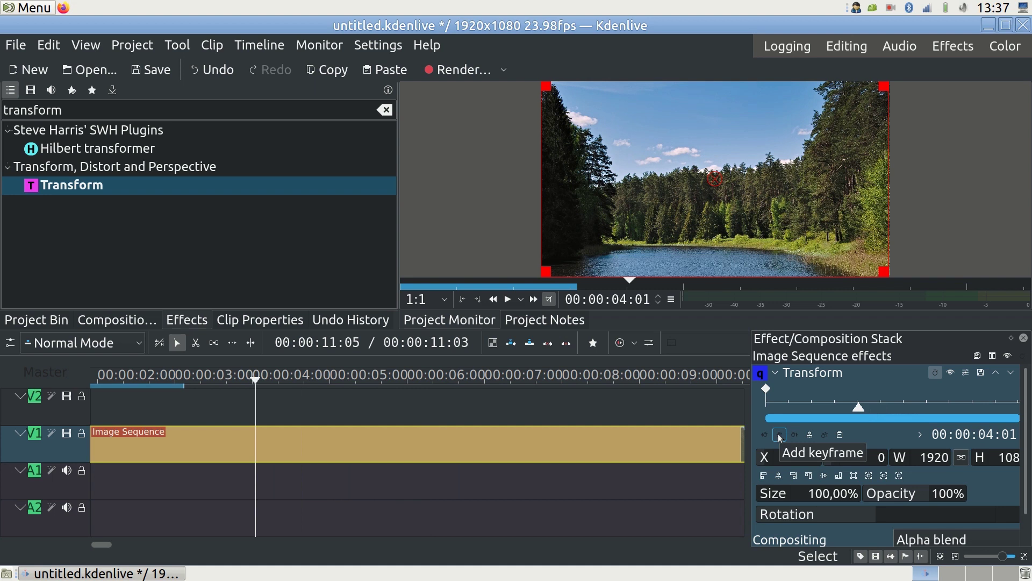
# - Keyframe Transform at 130% size with shifted X/Y, then delete all effects from the clip
pyautogui.click(780, 434)
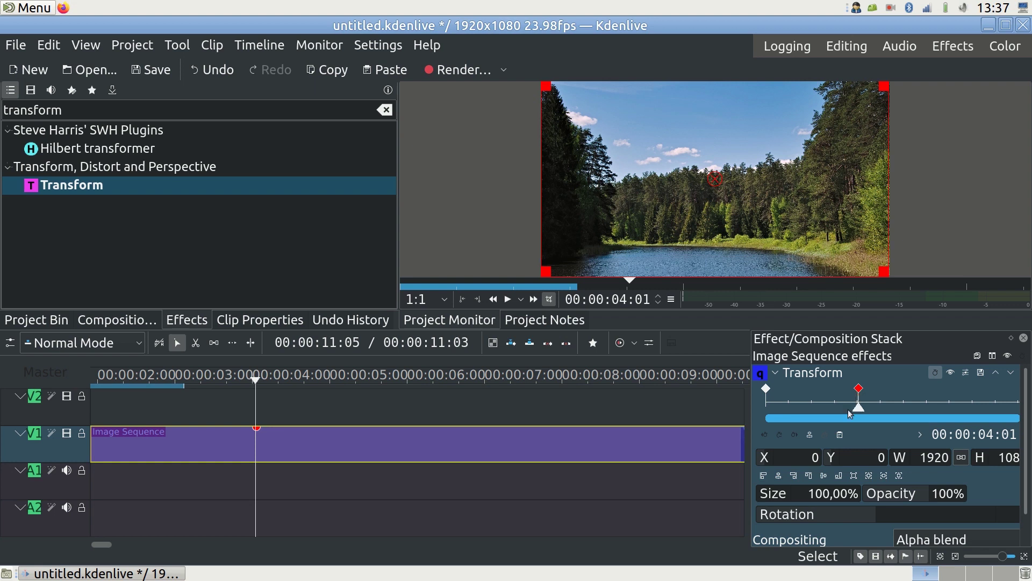
pyautogui.click(891, 494)
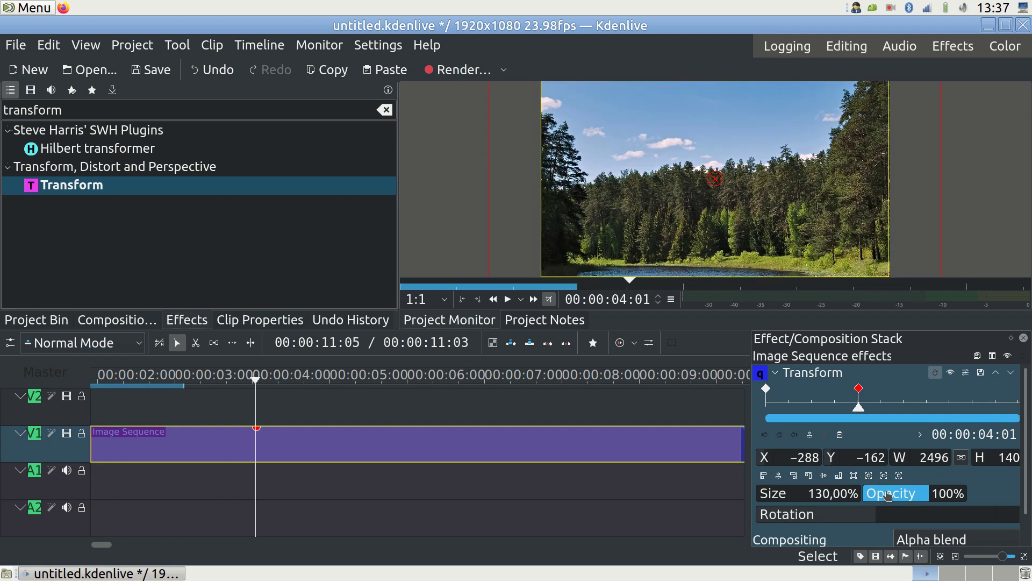
pyautogui.click(35, 320)
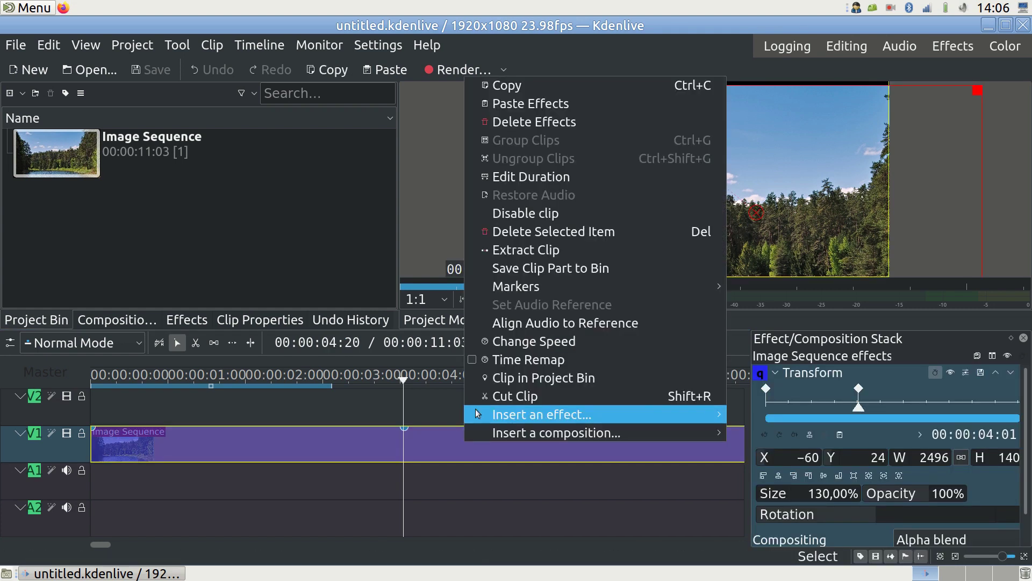
pyautogui.moveTo(533, 122)
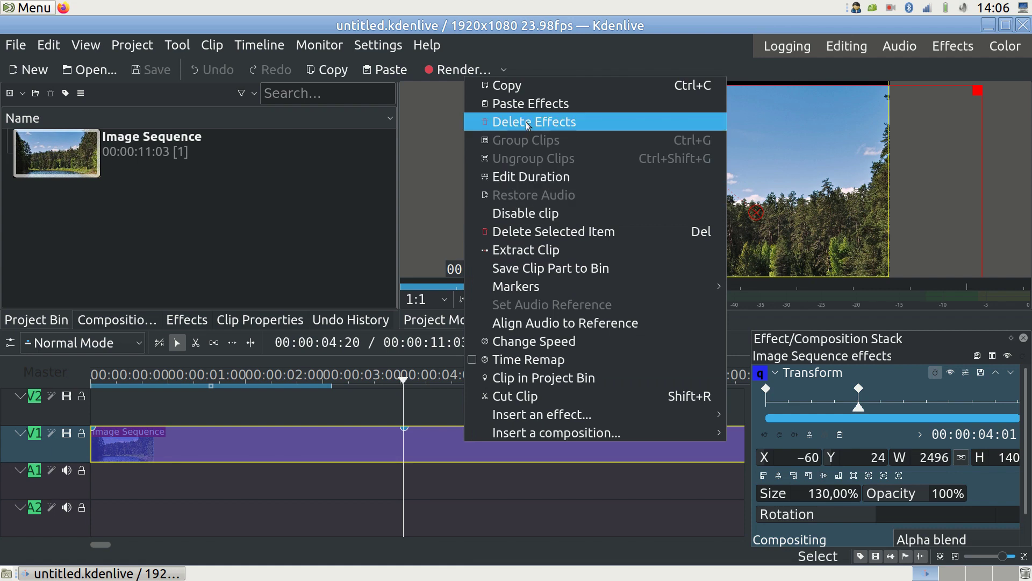
pyautogui.click(533, 121)
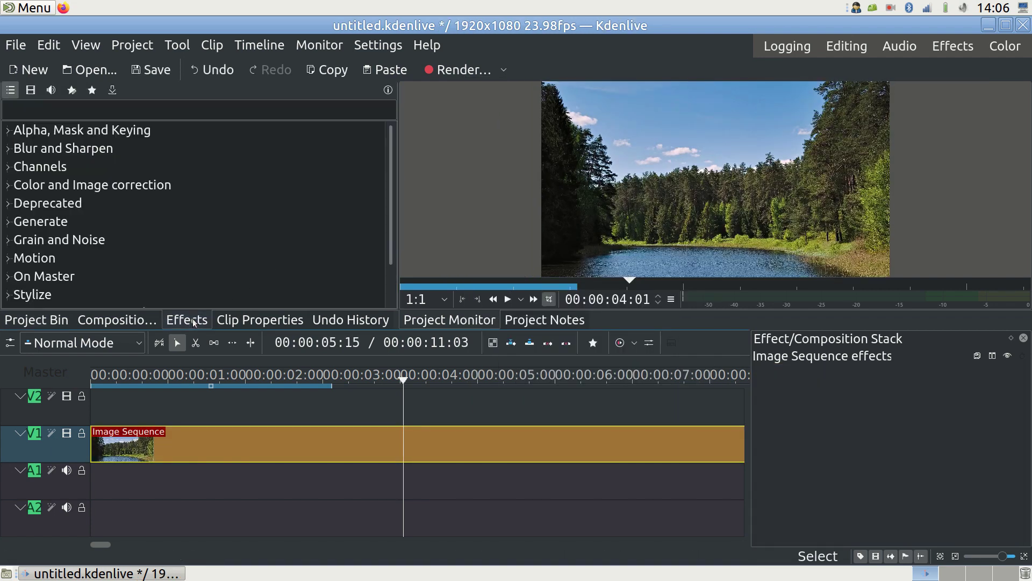
# - Apply Brightness (keyframable) to the clip and select the keyframe time value to edit
pyautogui.write('br')
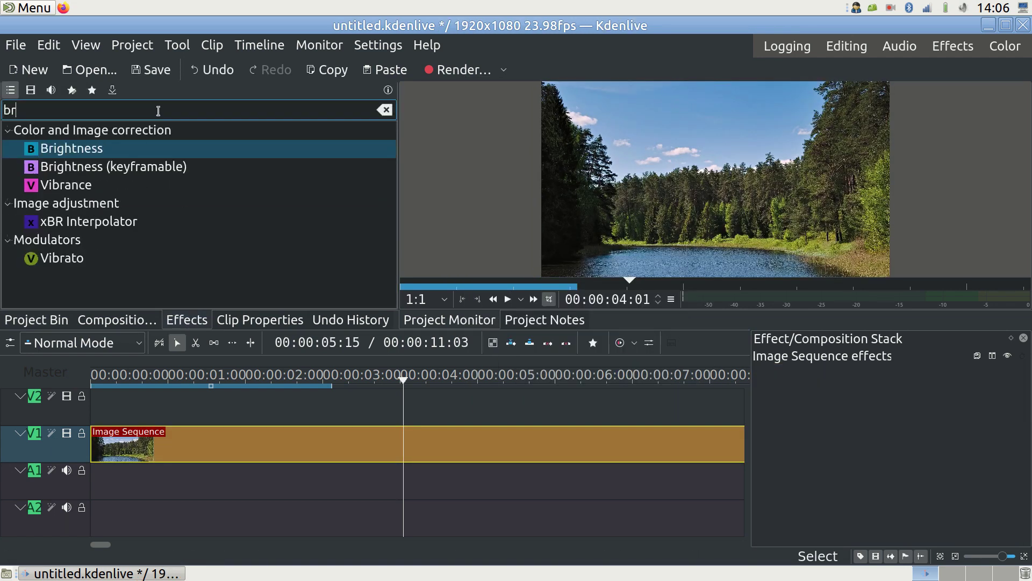
pyautogui.write('ightness')
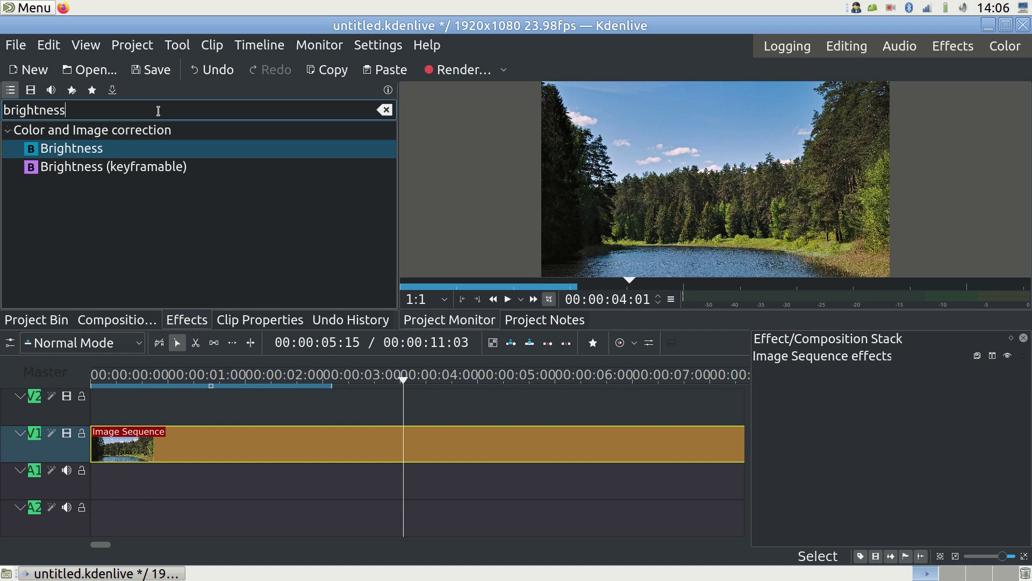
pyautogui.click(113, 167)
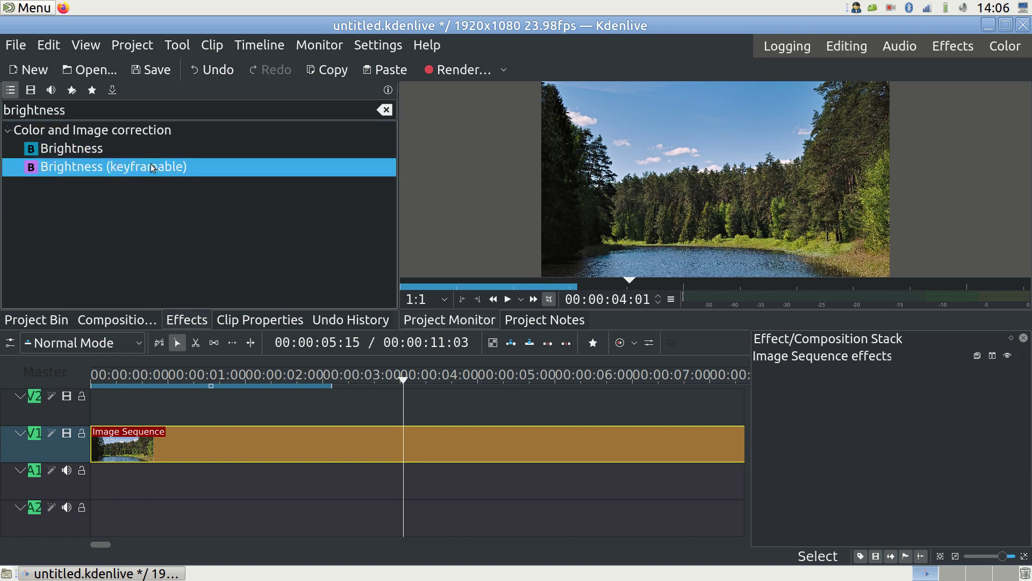
pyautogui.doubleClick(113, 167)
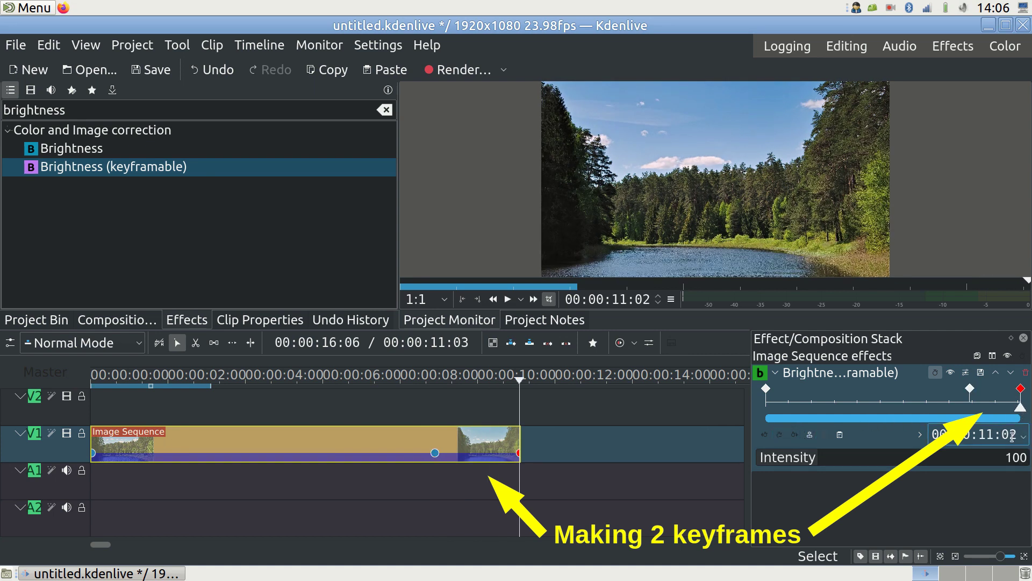
pyautogui.tripleClick(1017, 457)
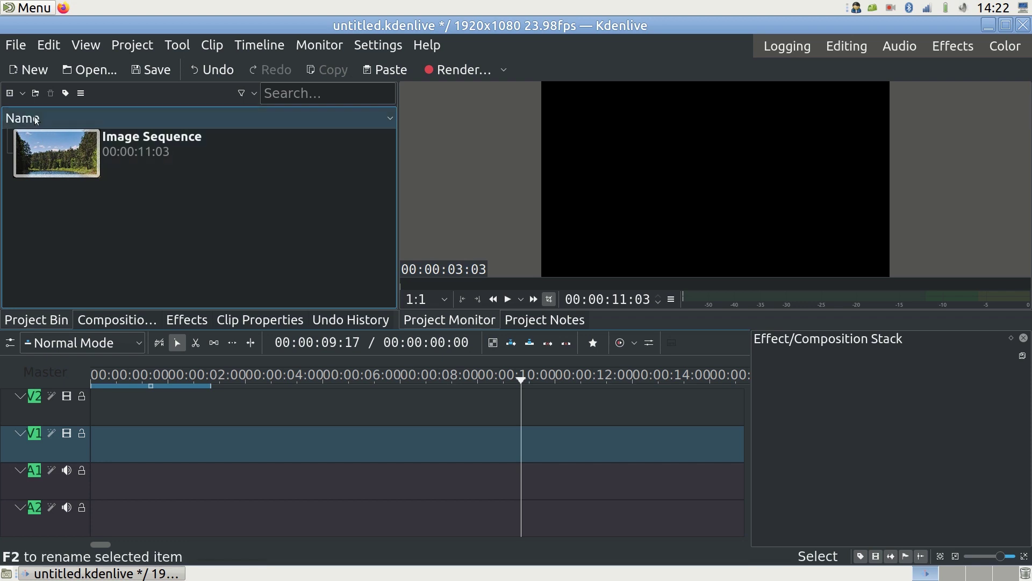
# - Create an image sequence clip named 'Slide show' with 2-second frames and Dissolve enabled
pyautogui.click(11, 93)
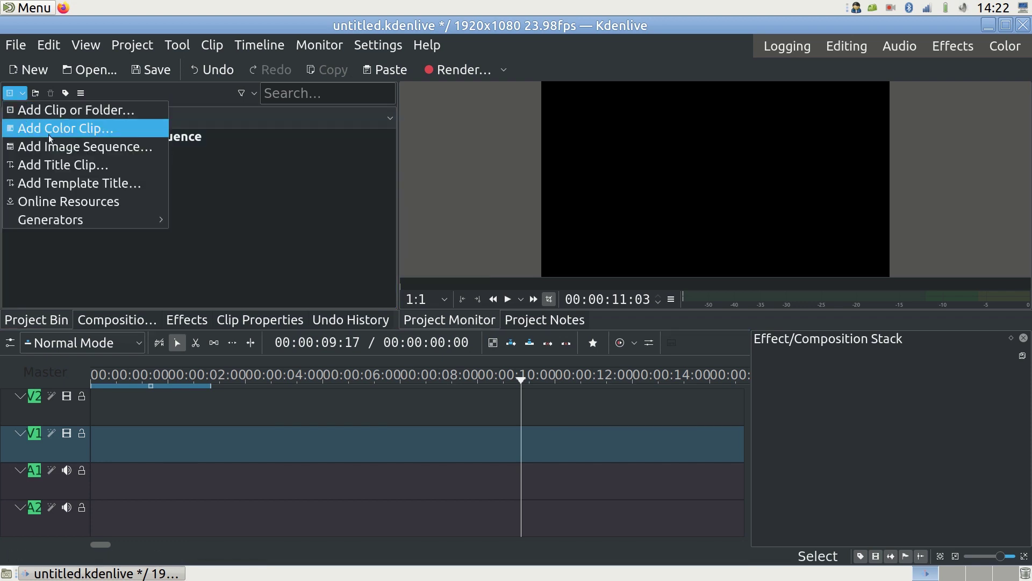
pyautogui.click(83, 146)
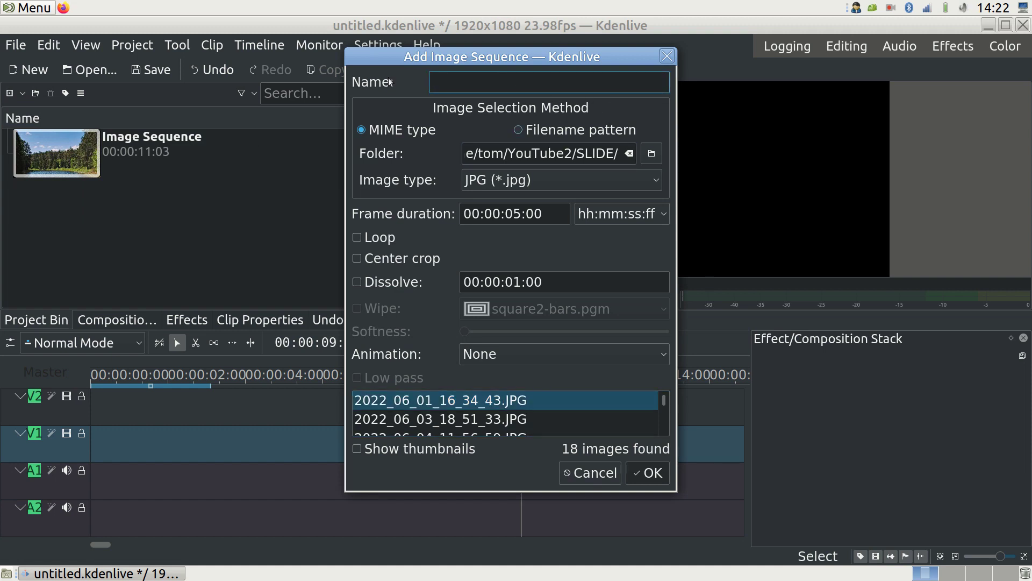
pyautogui.write('Slide')
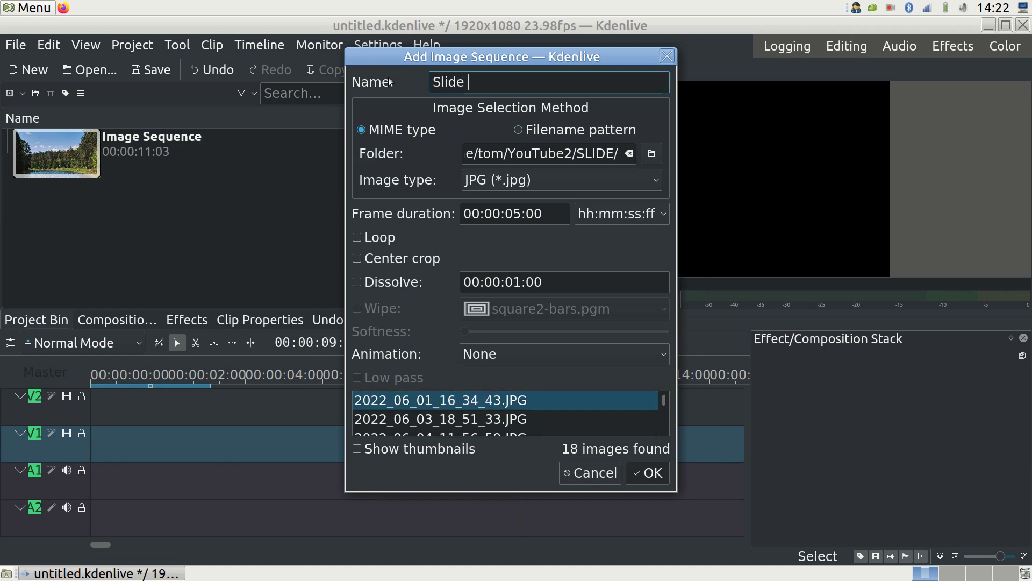
pyautogui.write('show')
pyautogui.click(515, 214)
pyautogui.write('2')
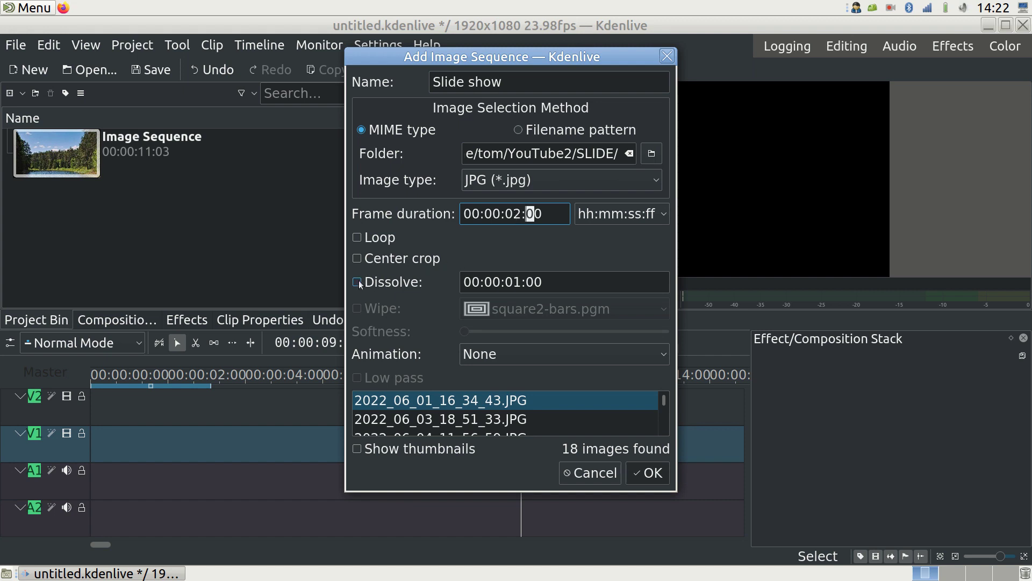
pyautogui.click(356, 281)
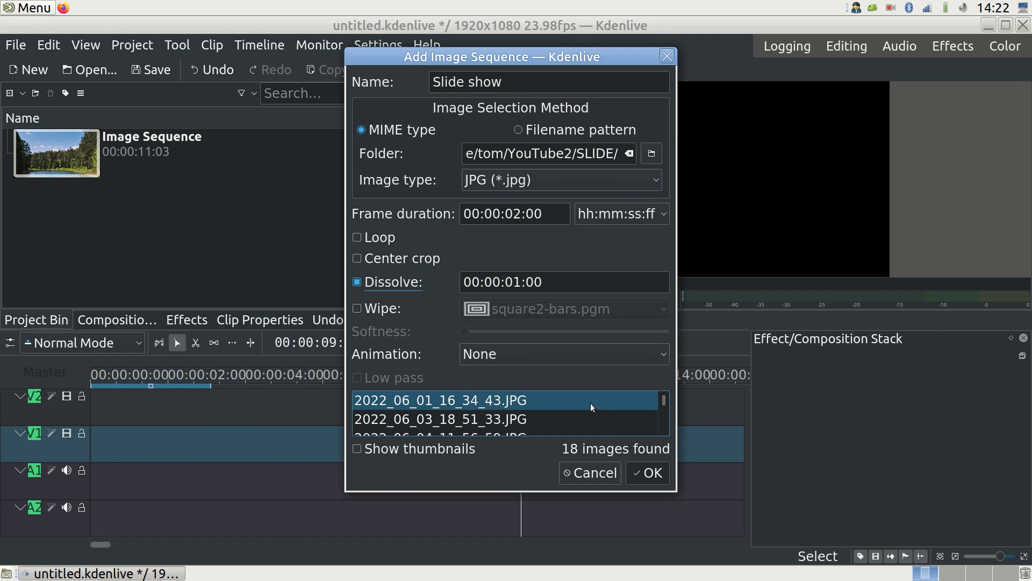
pyautogui.click(648, 473)
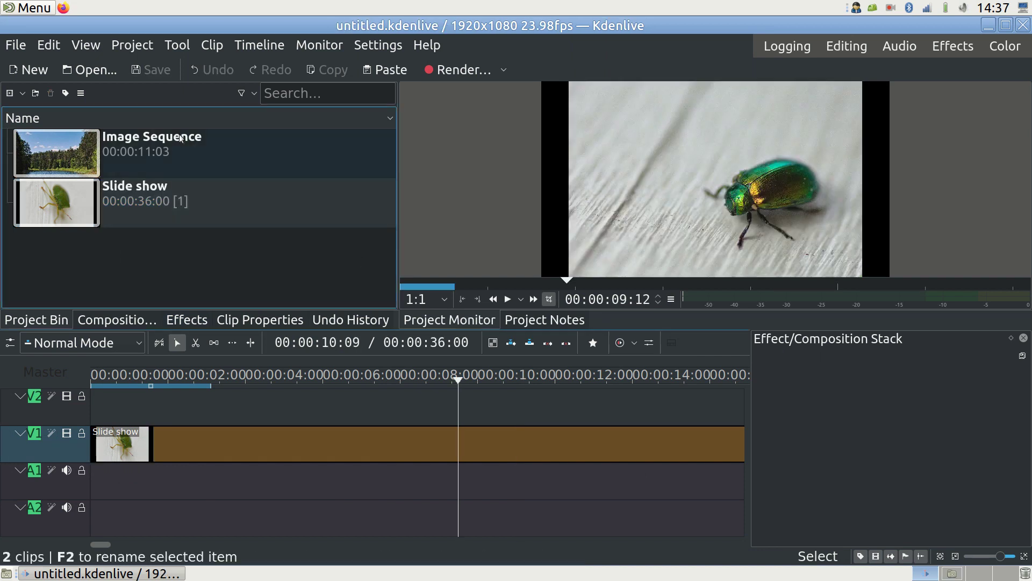
# - Bring up the render settings for the finished project
pyautogui.click(131, 45)
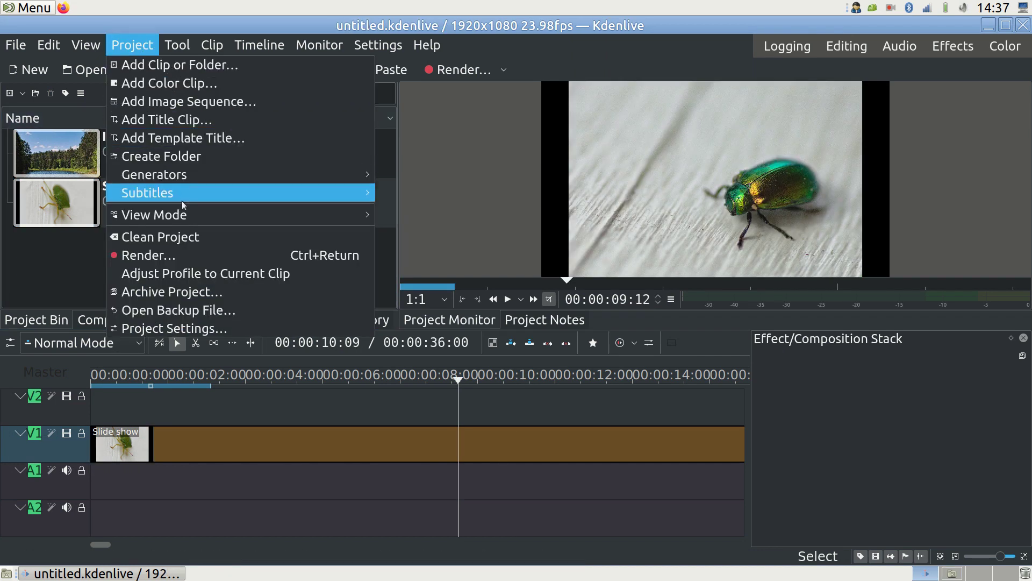
pyautogui.click(148, 255)
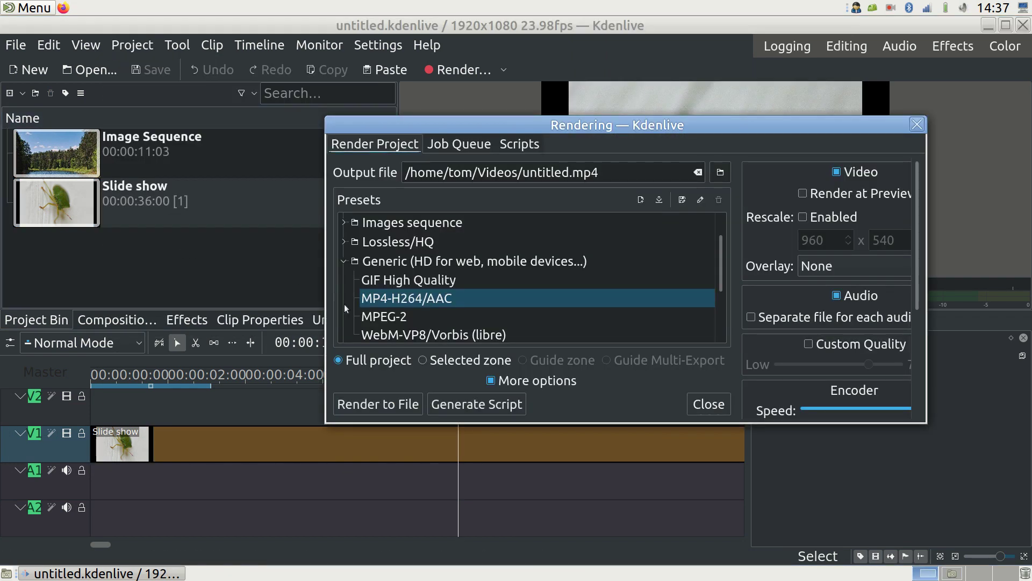